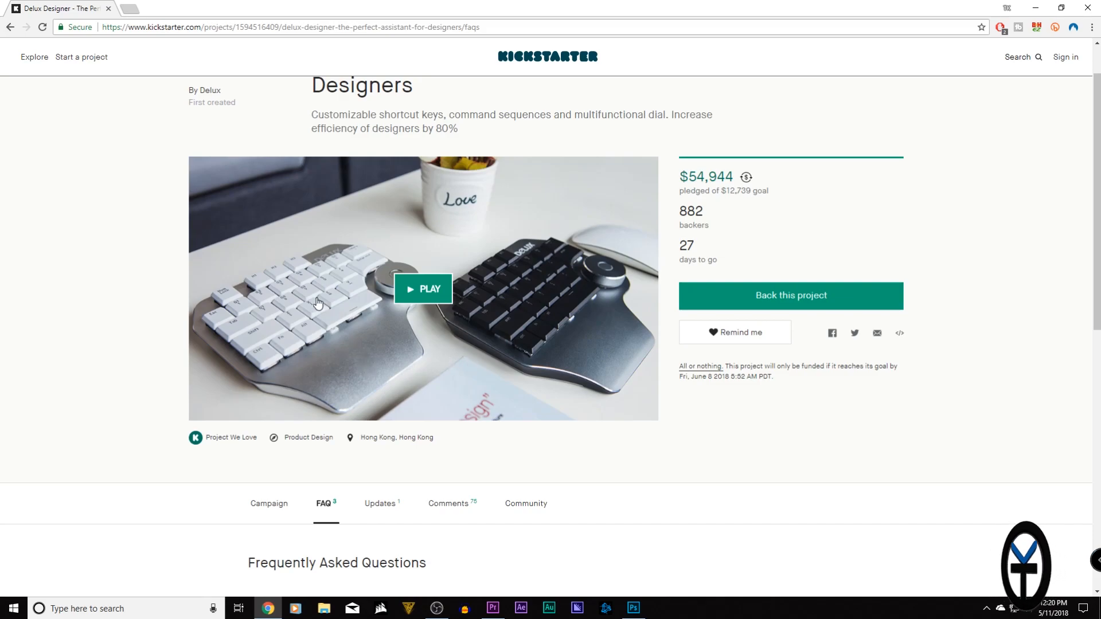
{"action": "mouse_move", "coordinate": [587, 330]}
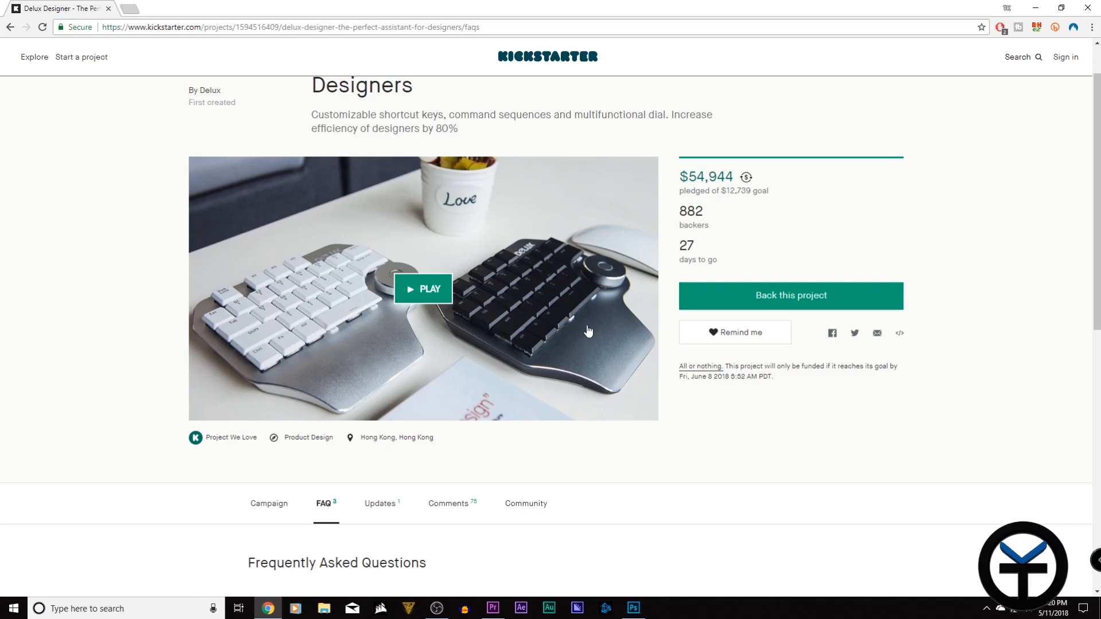
{"action": "mouse_move", "coordinate": [572, 323]}
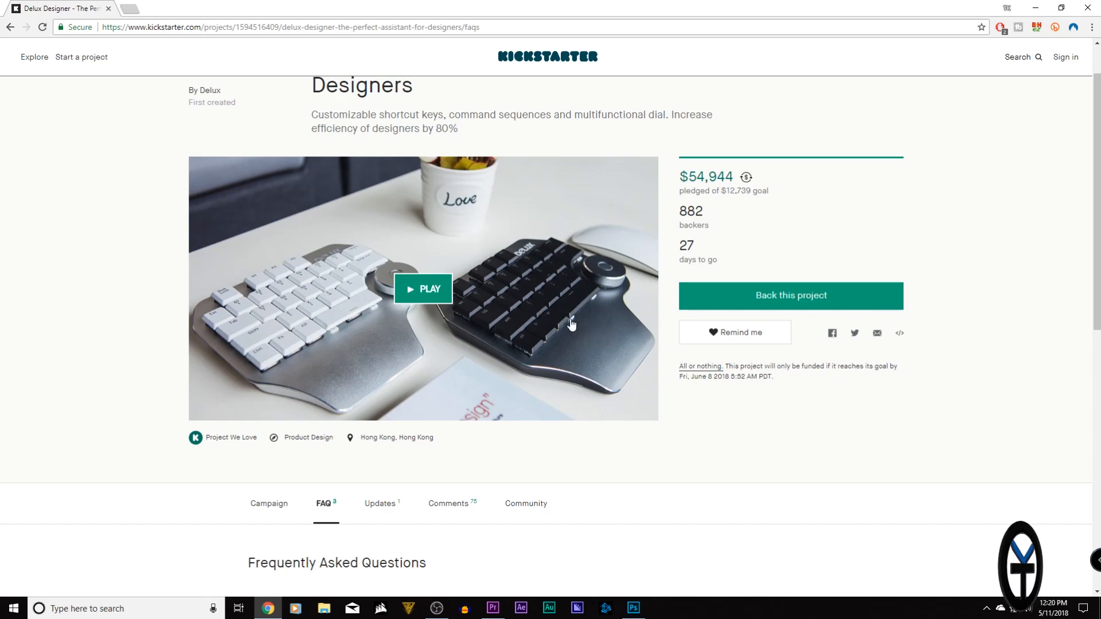
{"action": "mouse_move", "coordinate": [435, 353]}
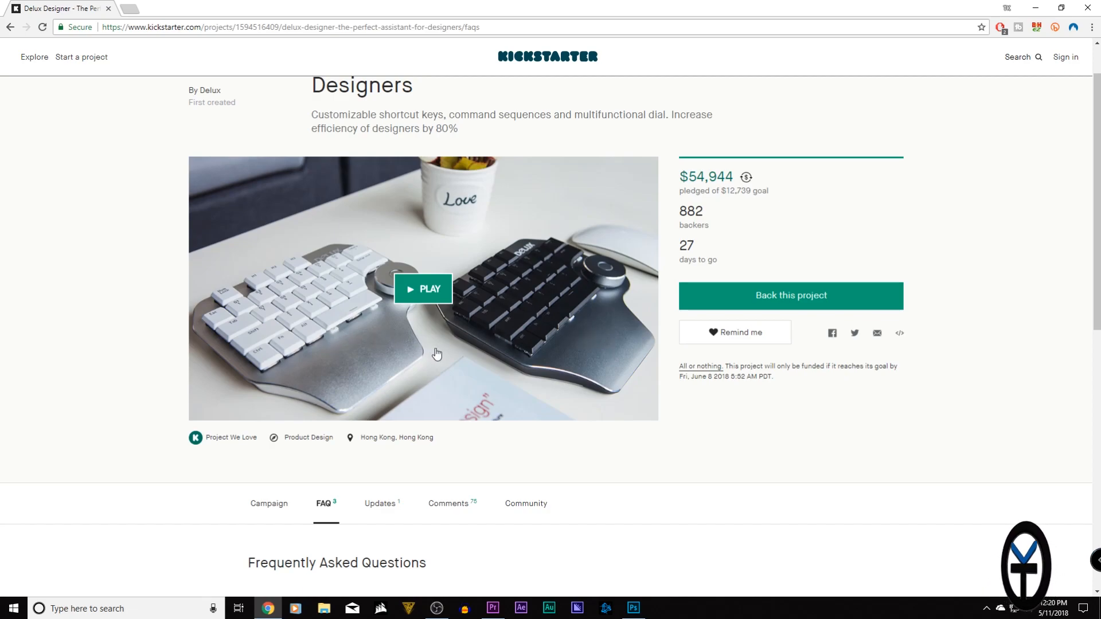
{"action": "mouse_move", "coordinate": [363, 376]}
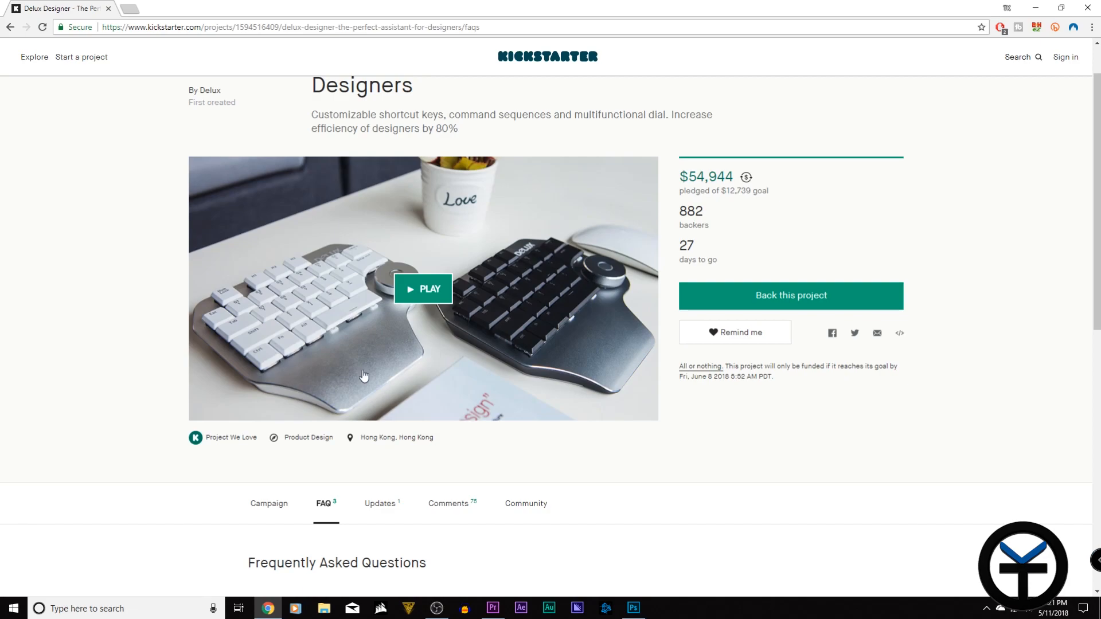
{"action": "mouse_move", "coordinate": [555, 357]}
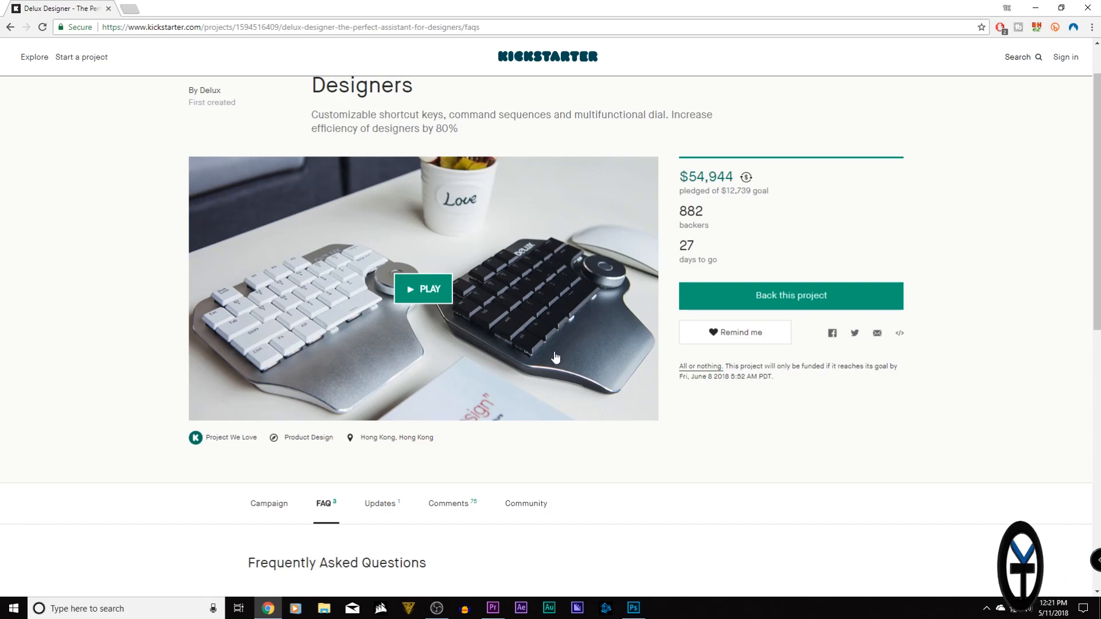
{"action": "mouse_move", "coordinate": [444, 347]}
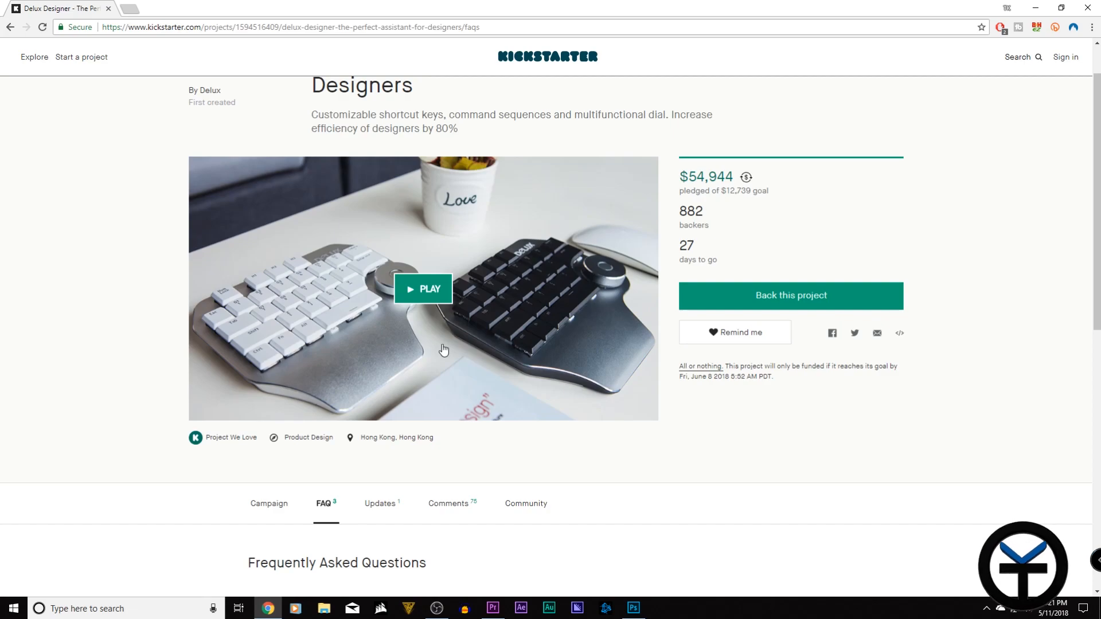
{"action": "mouse_move", "coordinate": [366, 352]}
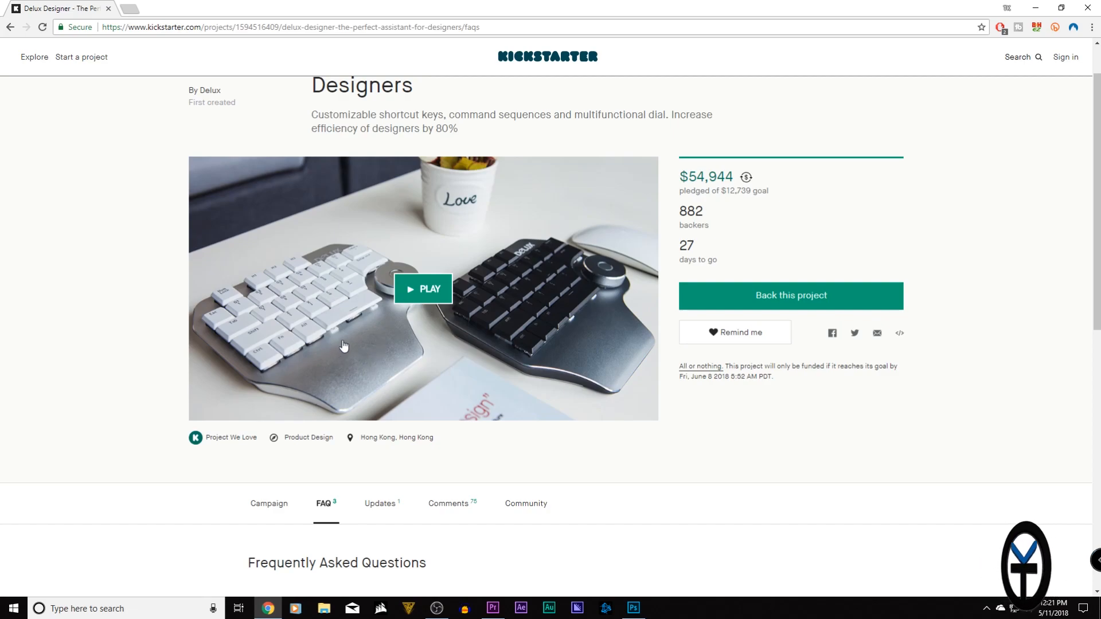
Step: Scroll the Kickstarter campaign page down to the section on adjusting settings with the Dial
{"action": "scroll", "scroll_direction": "down", "scroll_amount": 3}
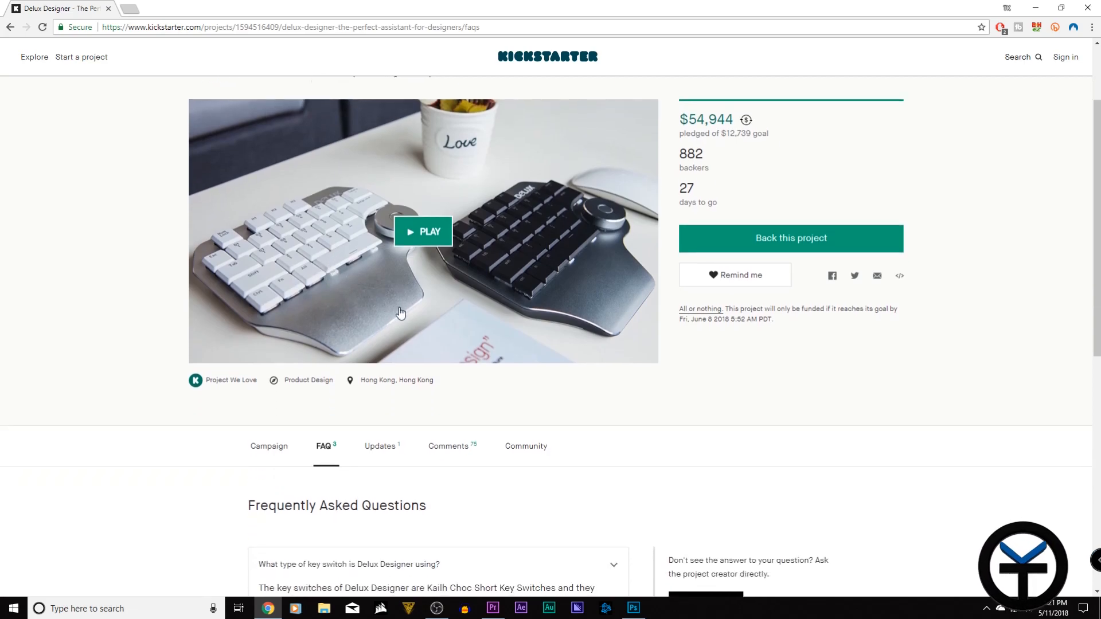
{"action": "scroll", "scroll_direction": "down", "scroll_amount": 3}
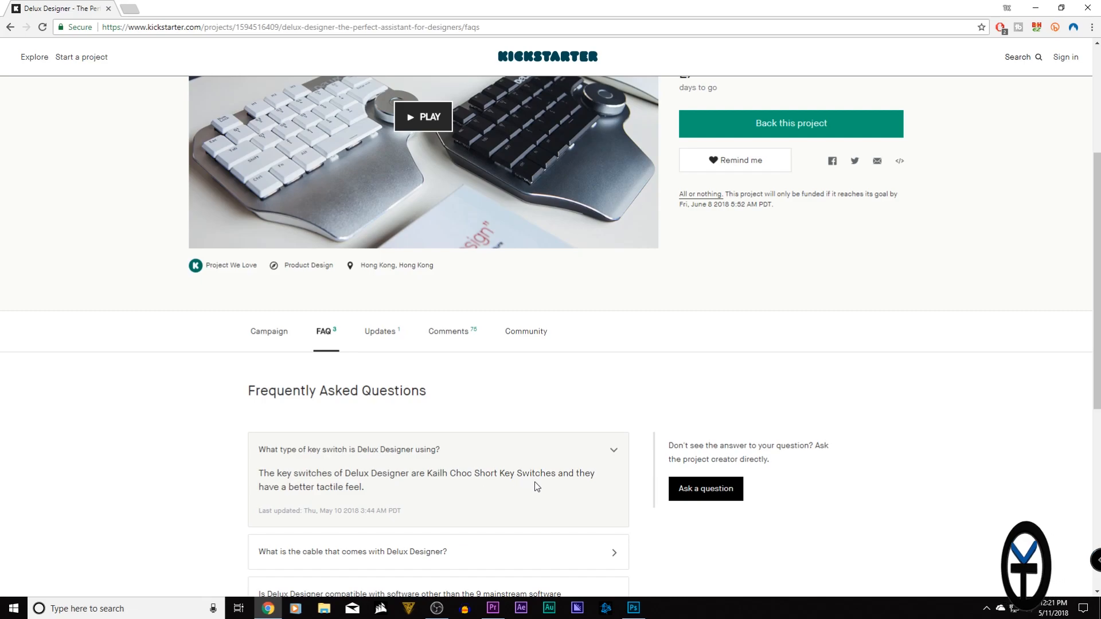
{"action": "scroll", "scroll_direction": "up", "scroll_amount": 3}
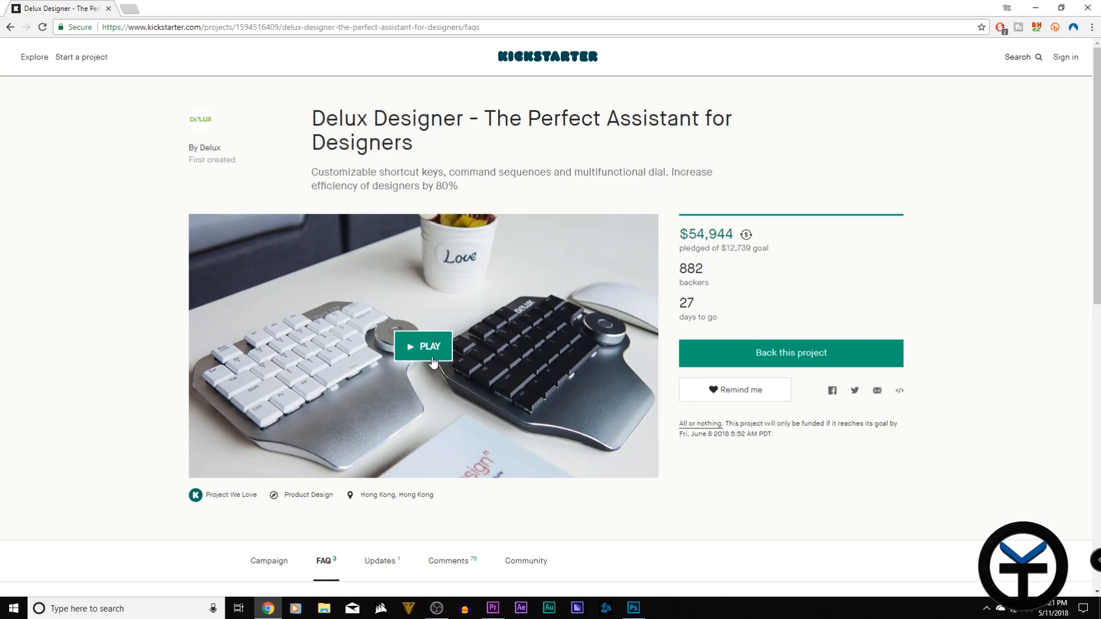
{"action": "mouse_move", "coordinate": [540, 337]}
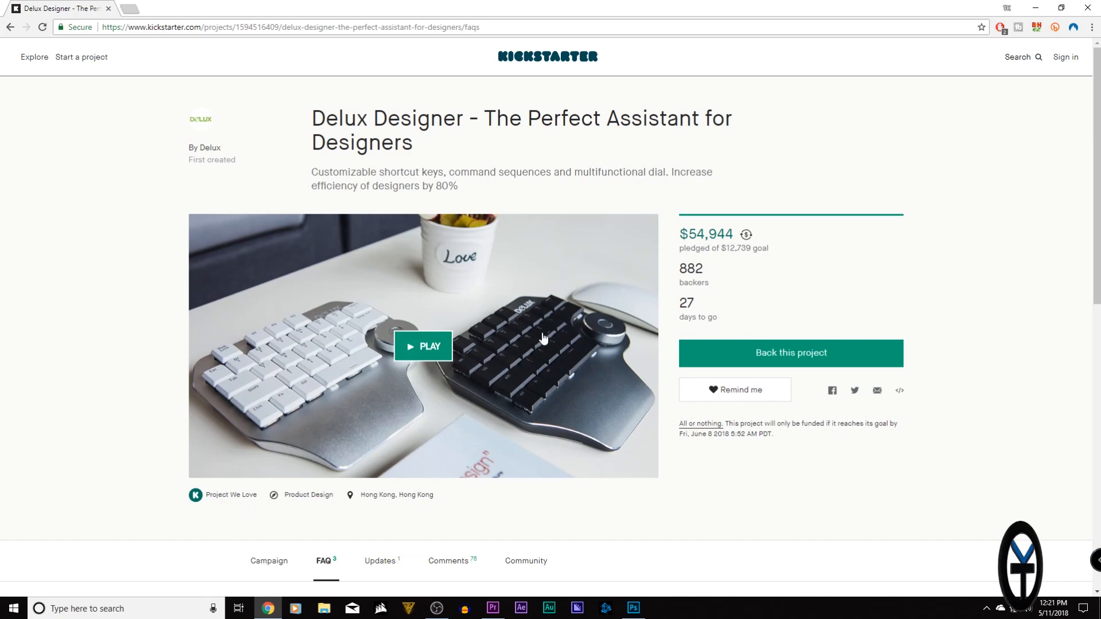
{"action": "scroll", "scroll_direction": "down", "scroll_amount": 3}
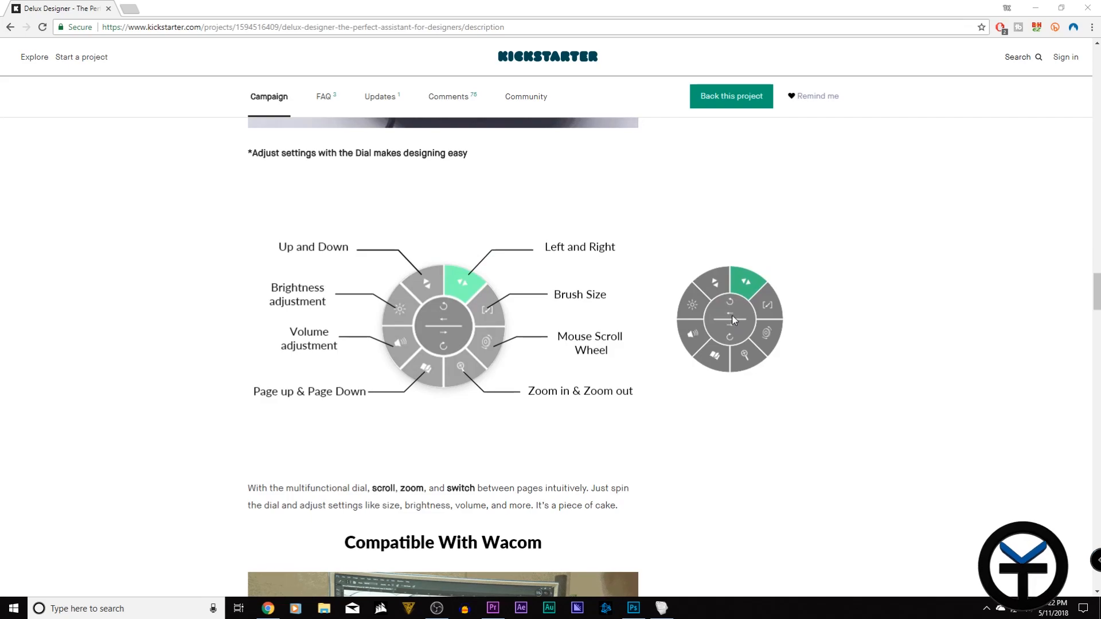
{"action": "mouse_move", "coordinate": [728, 314]}
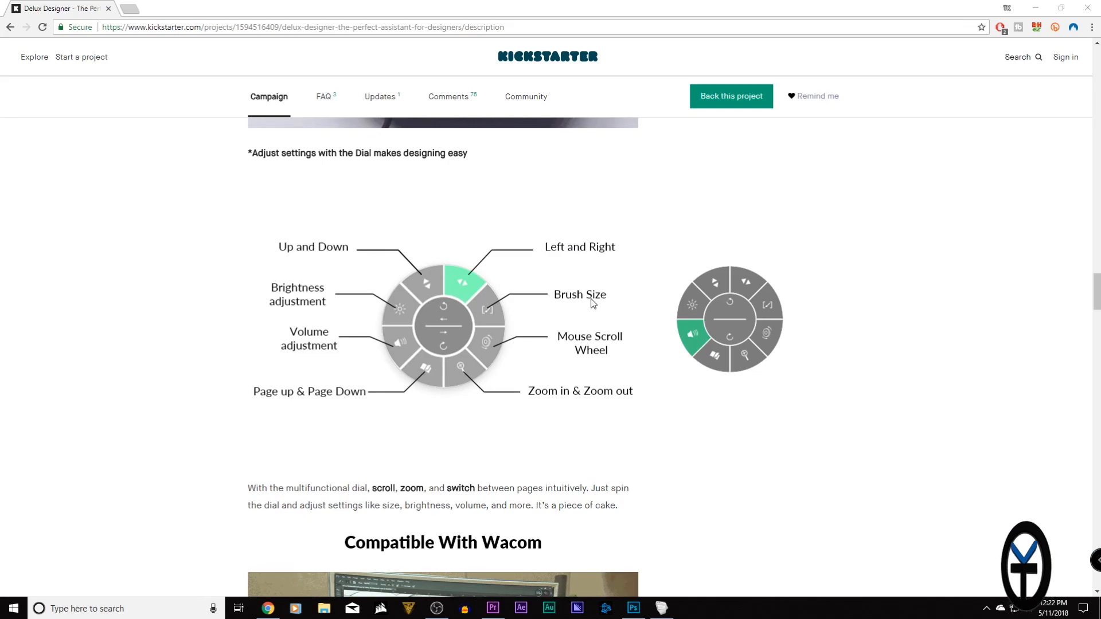
{"action": "mouse_move", "coordinate": [500, 323]}
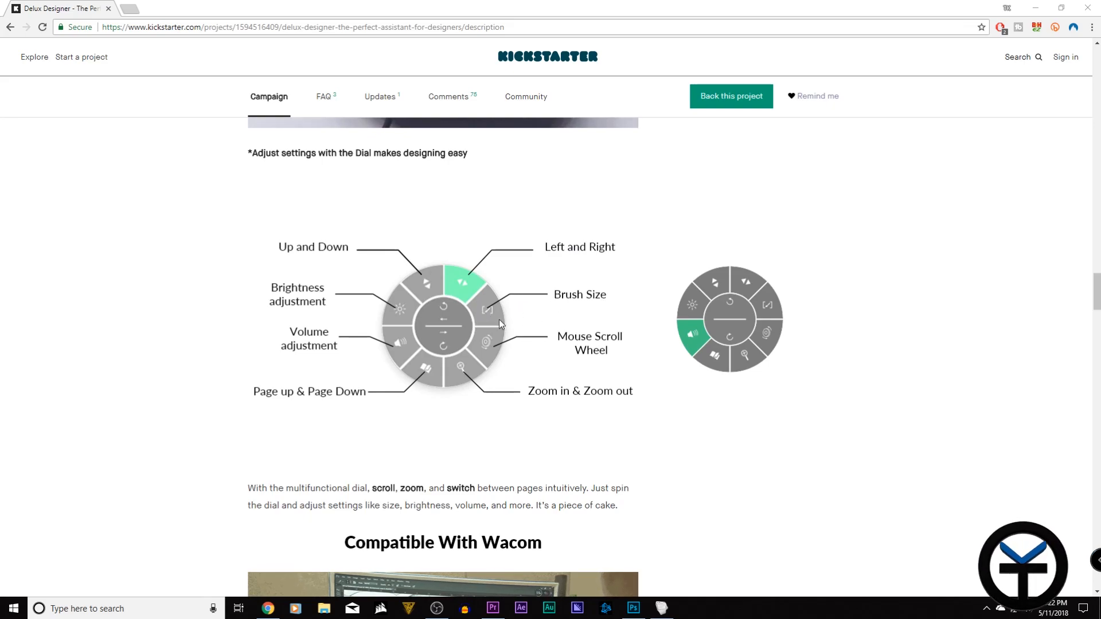
{"action": "mouse_move", "coordinate": [587, 316]}
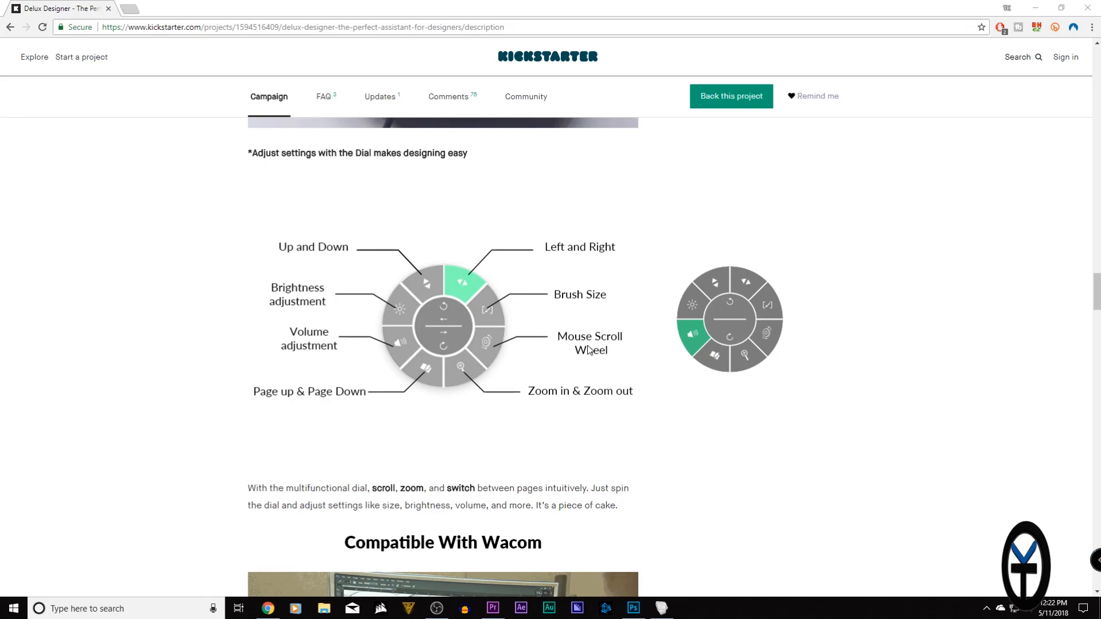
{"action": "mouse_move", "coordinate": [470, 373]}
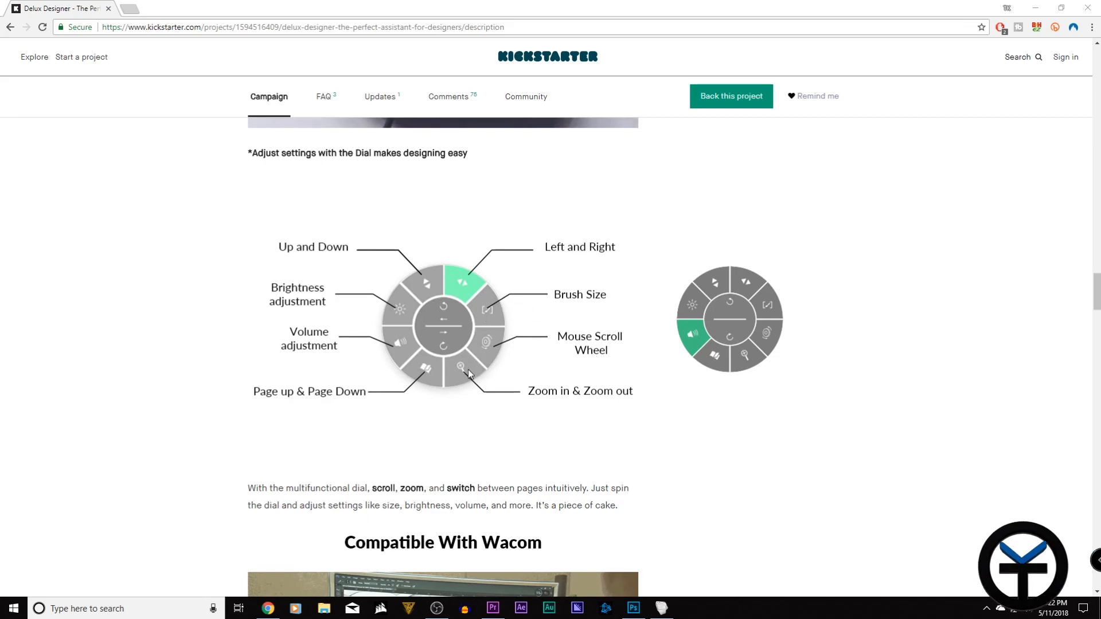
{"action": "mouse_move", "coordinate": [389, 349]}
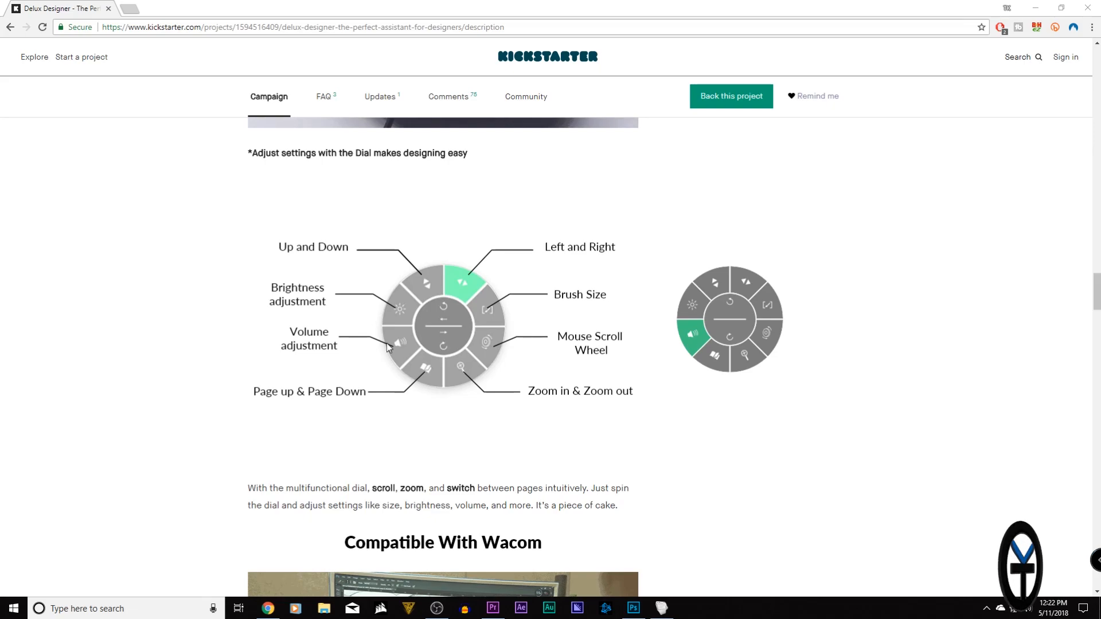
{"action": "mouse_move", "coordinate": [470, 327]}
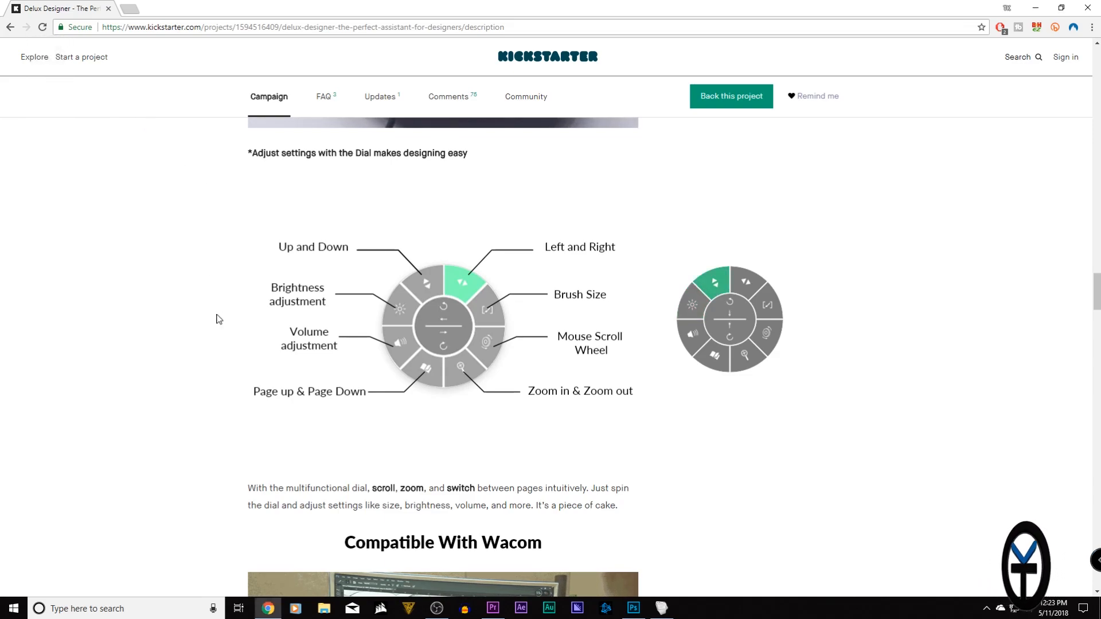
{"action": "scroll", "scroll_direction": "down", "scroll_amount": 3}
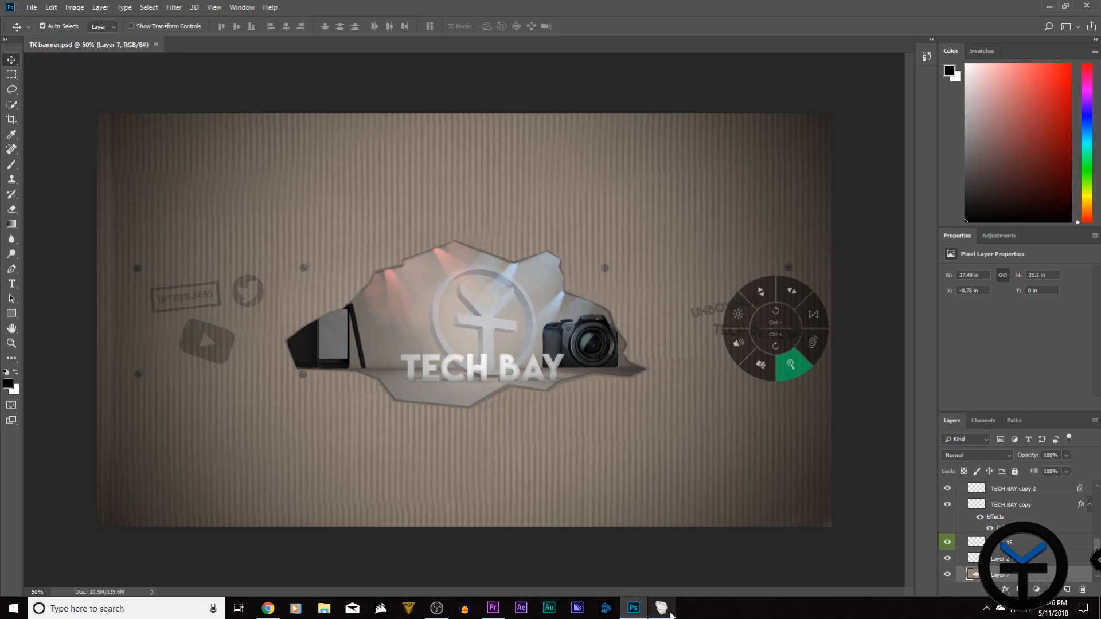
Step: Bring up the keypad driver's mapping window and view the M1 Photoshop, M3 InDesign and NUM key mappings
{"action": "left_click", "coordinate": [658, 608]}
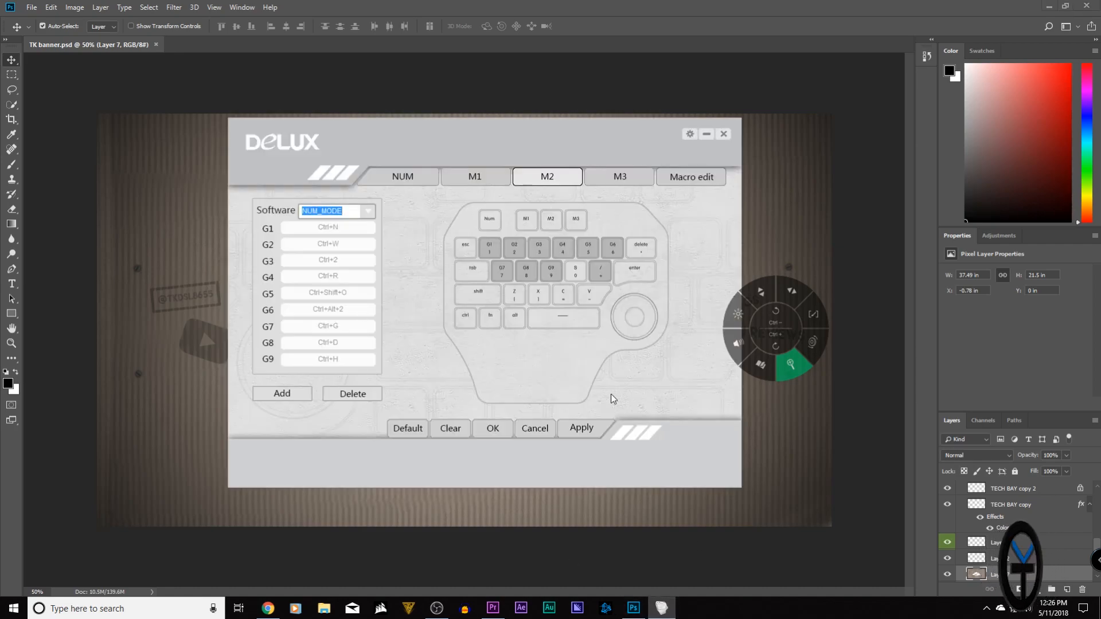
{"action": "mouse_move", "coordinate": [505, 381]}
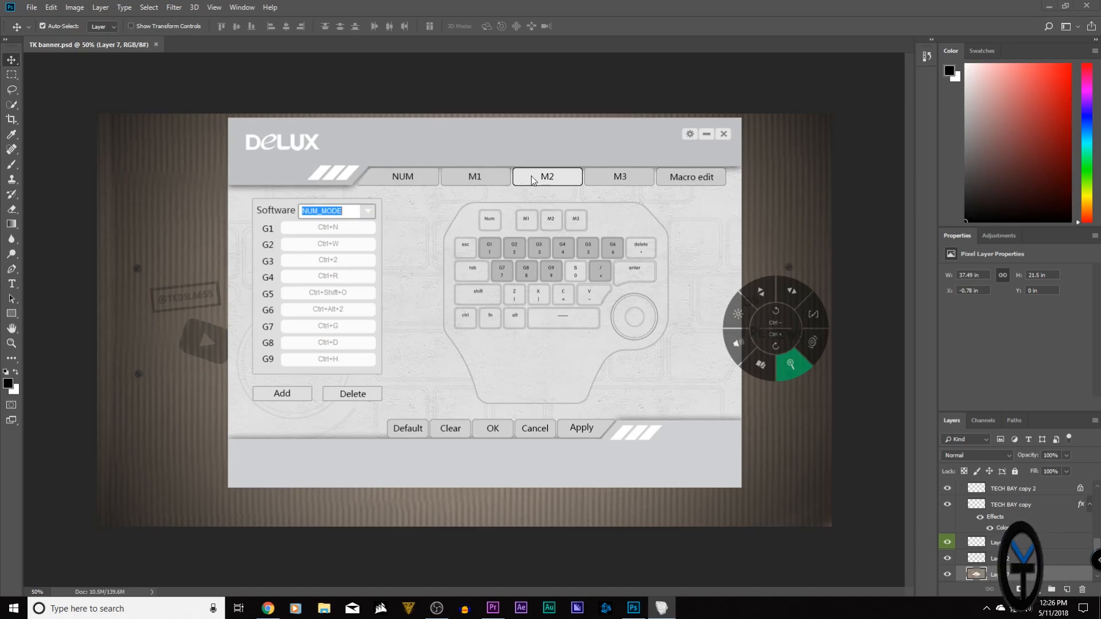
{"action": "left_click", "coordinate": [474, 176]}
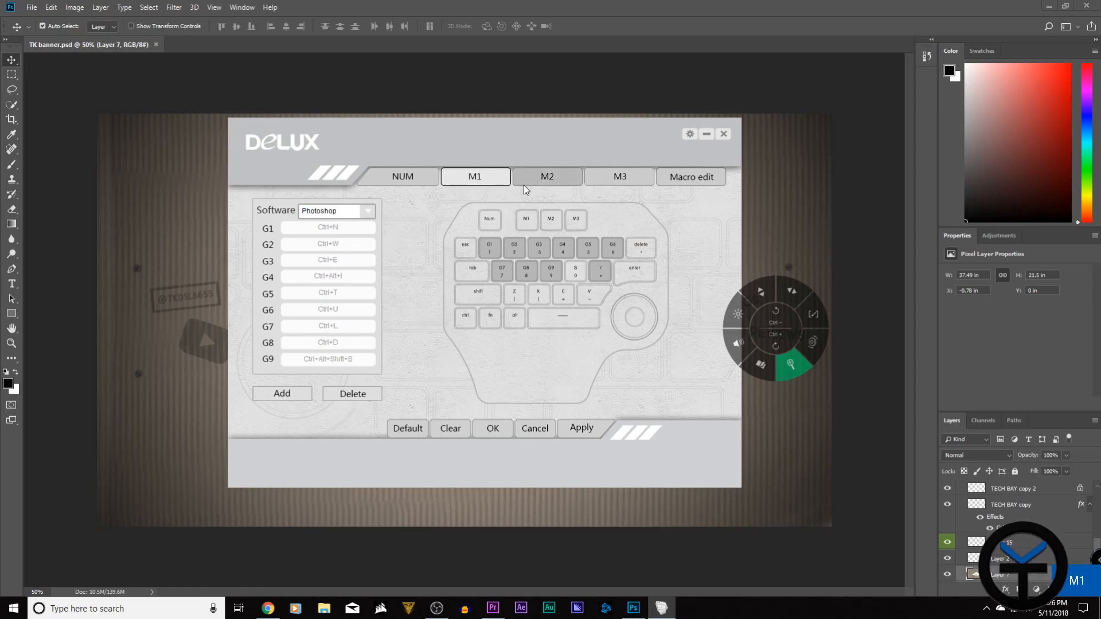
{"action": "left_click", "coordinate": [618, 176]}
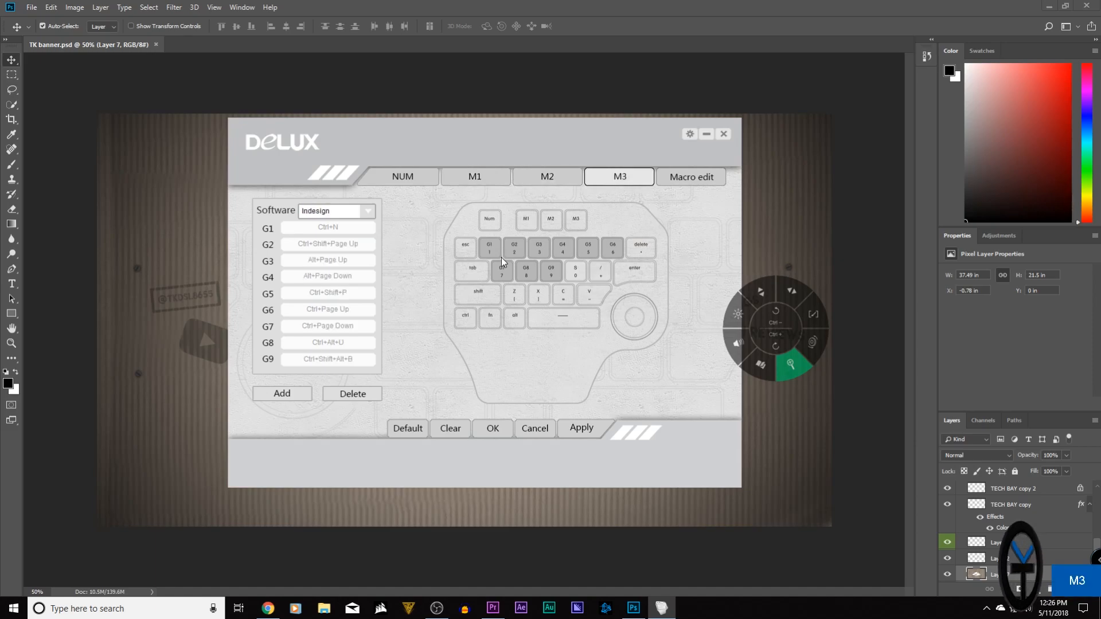
{"action": "left_click", "coordinate": [402, 176]}
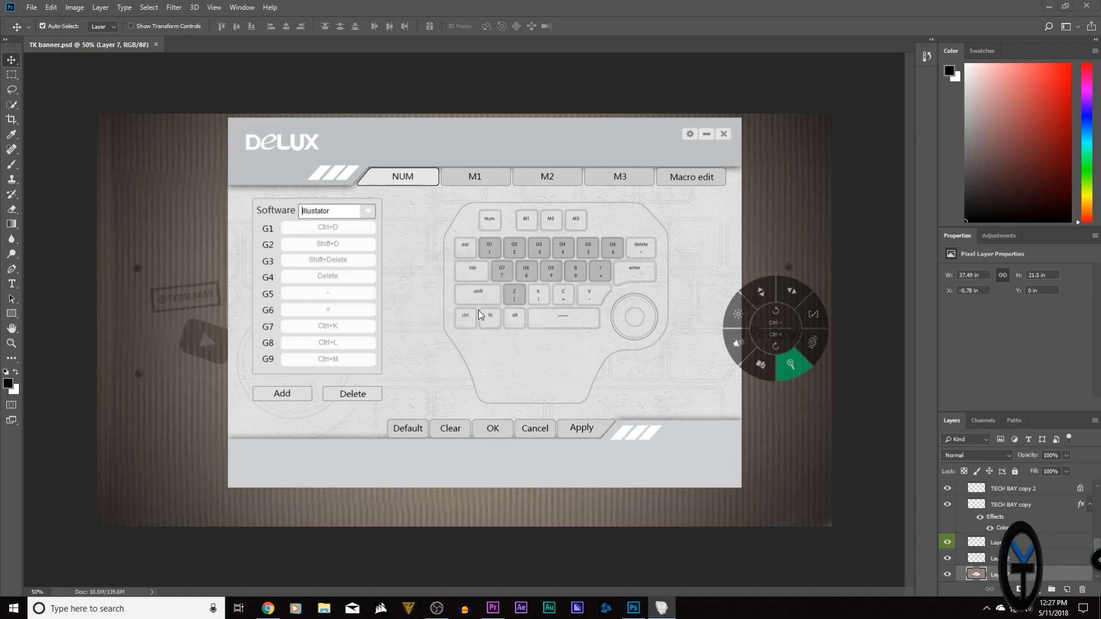
Step: Review the M1, M2 Illustrator and M3 mappings again, then show the blank Setting4 preset
{"action": "left_click", "coordinate": [475, 176]}
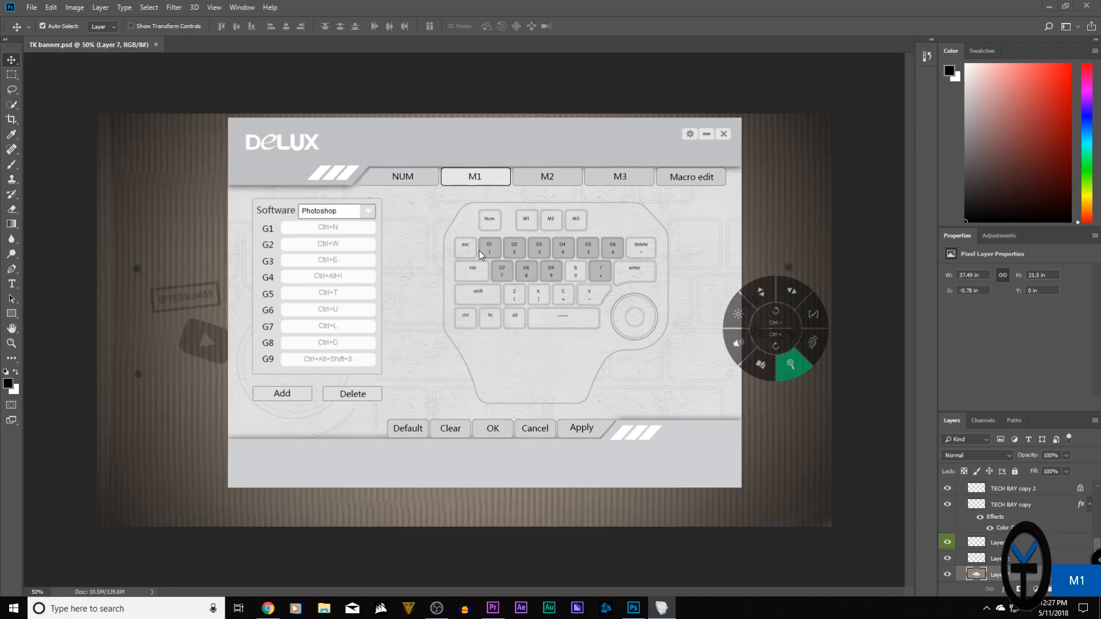
{"action": "left_click", "coordinate": [547, 177]}
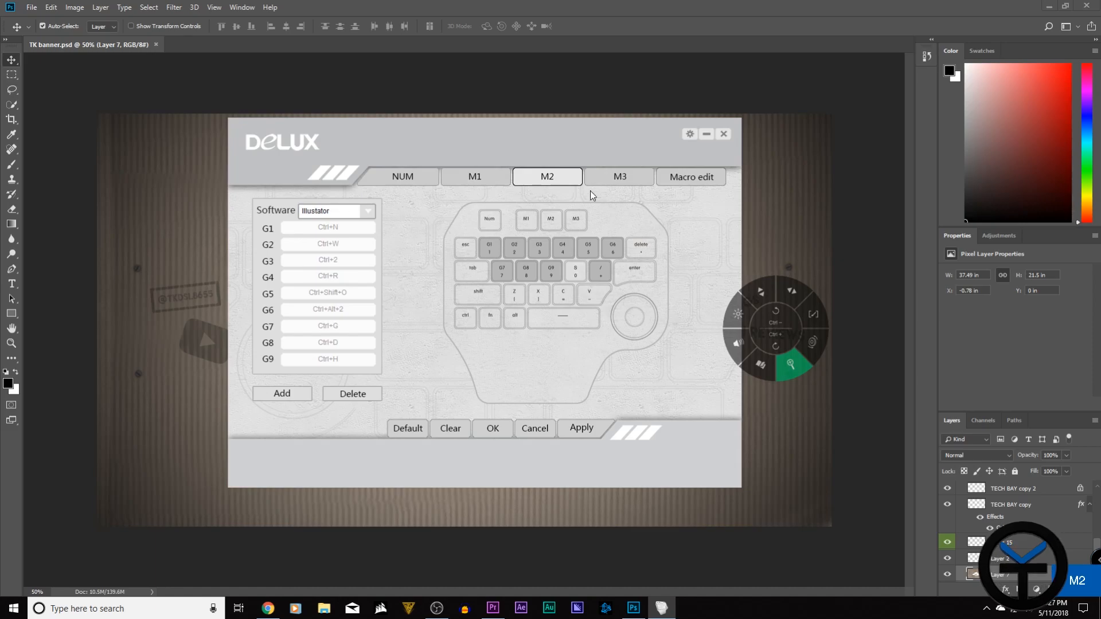
{"action": "left_click", "coordinate": [618, 177]}
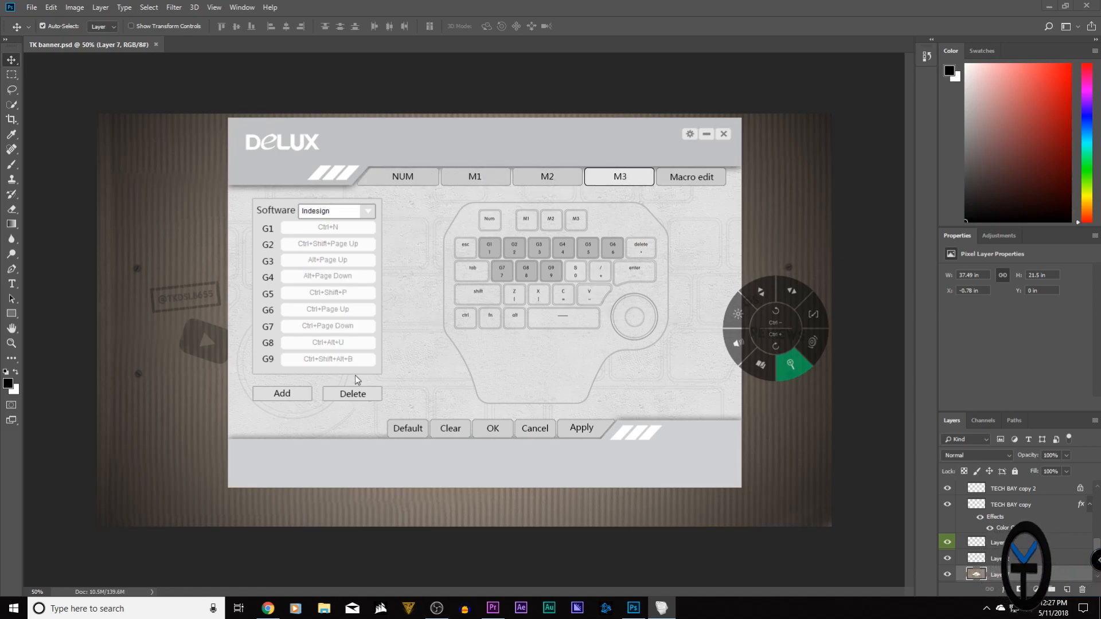
{"action": "left_click", "coordinate": [336, 211]}
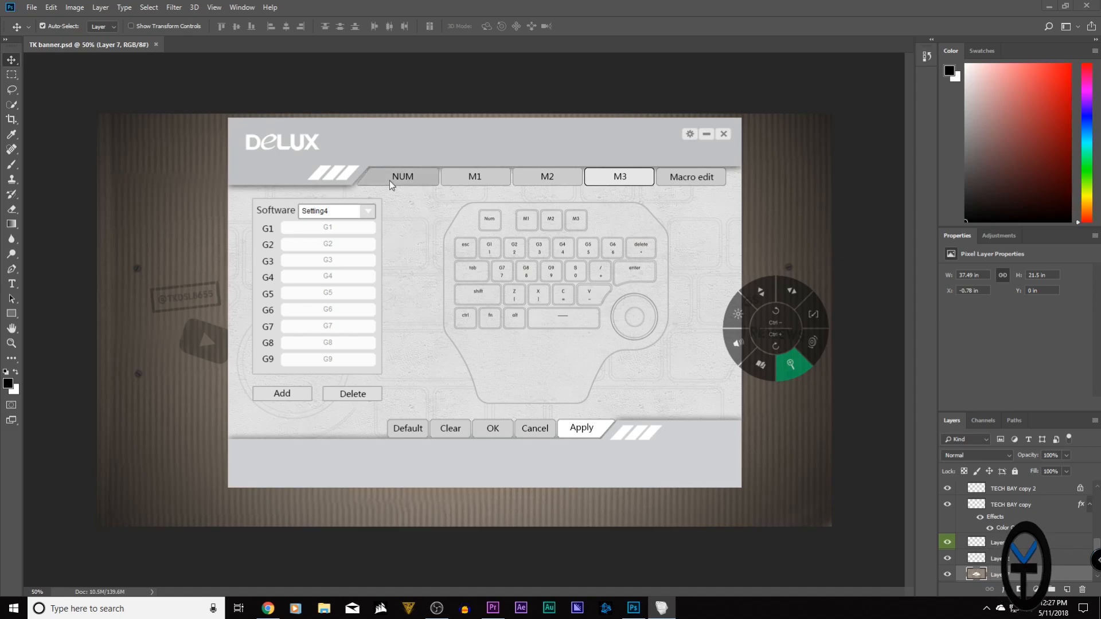
Step: Show the NUM mode mappings with the NUM_MODE preset for the numeric keypad
{"action": "left_click", "coordinate": [402, 177]}
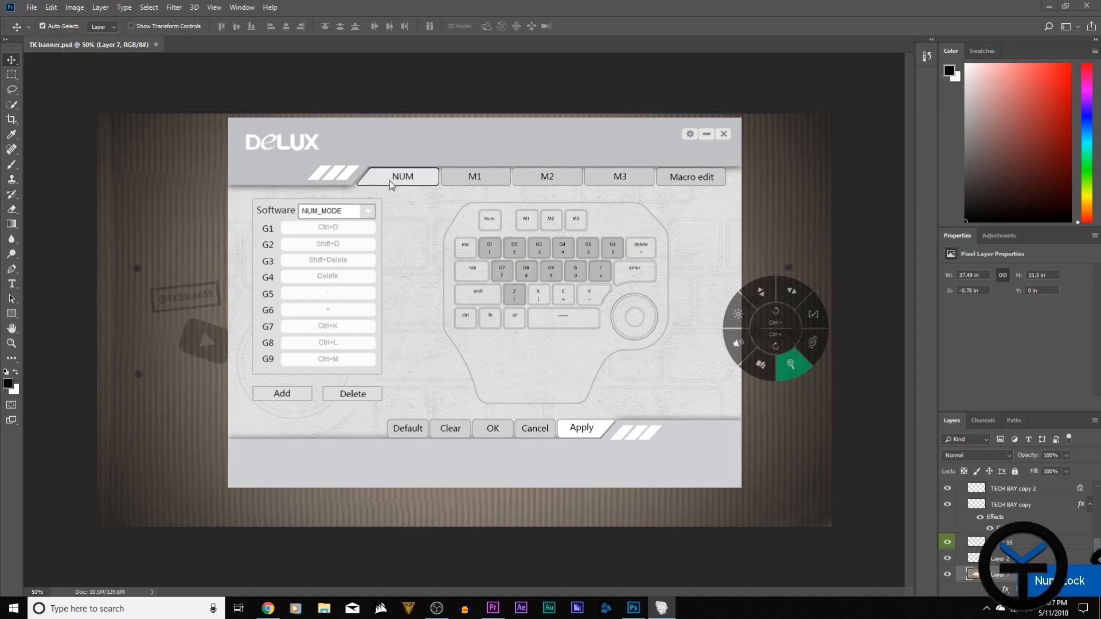
{"action": "mouse_move", "coordinate": [401, 261]}
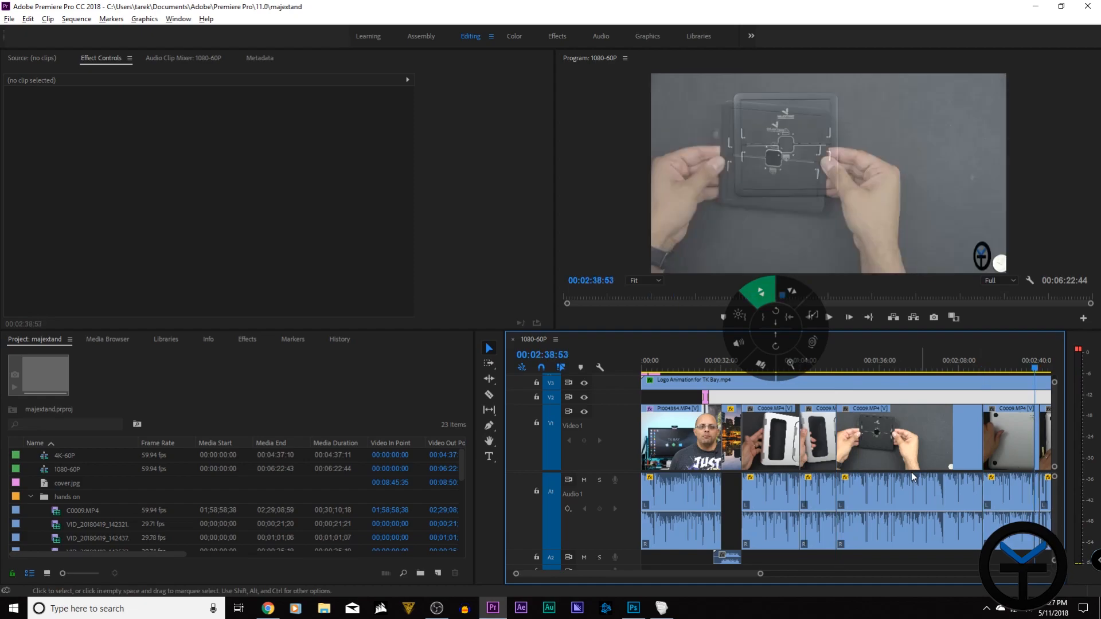
Step: Move the playhead further along the Premiere Pro hands-on edit timeline
{"action": "left_click", "coordinate": [836, 360]}
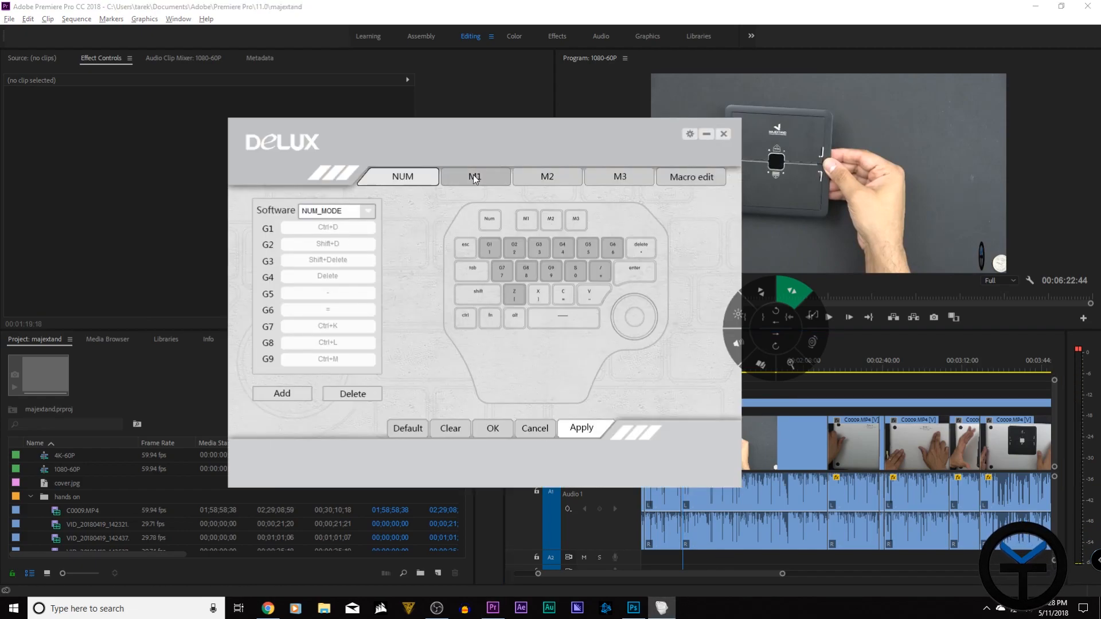
Step: Check the M1 Photoshop mappings, return to NUM mode, and show the Import, Export and Reset settings menu
{"action": "left_click", "coordinate": [475, 176]}
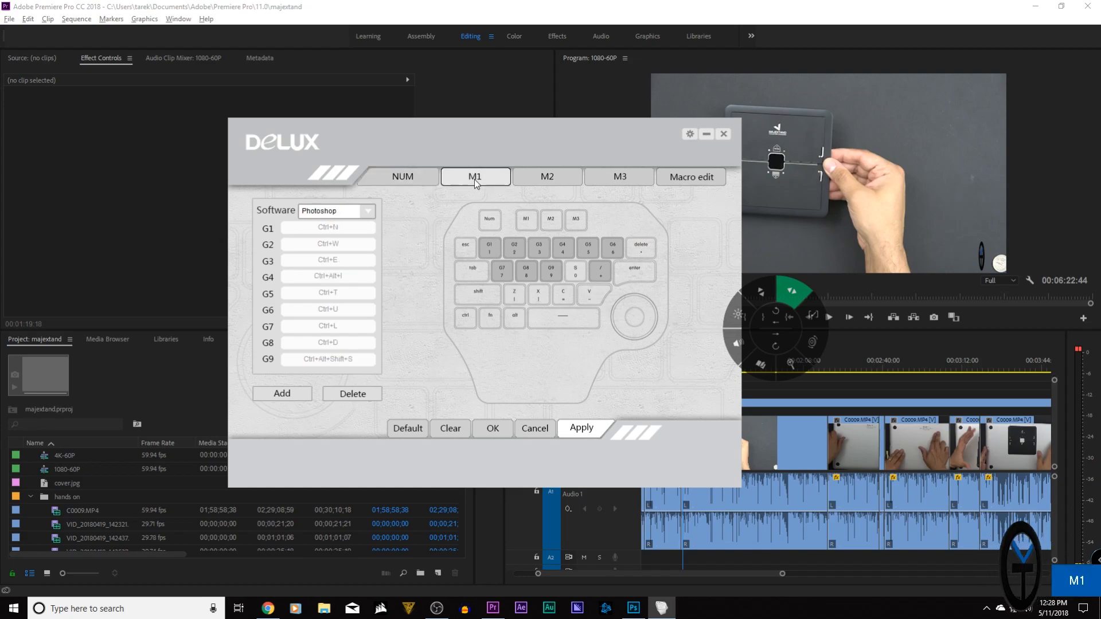
{"action": "left_click", "coordinate": [402, 177]}
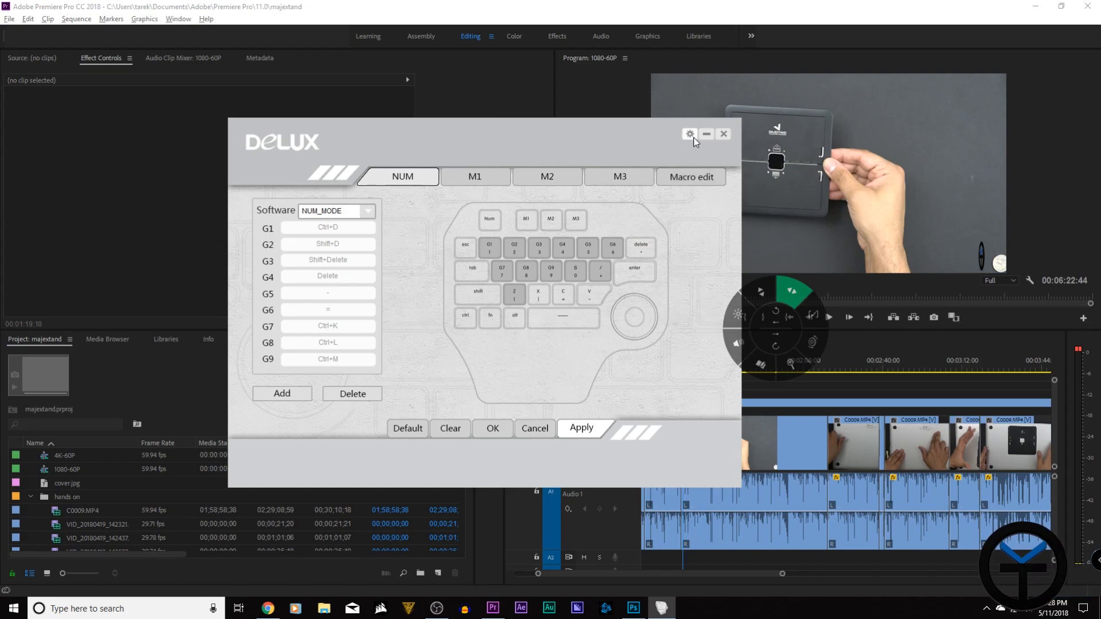
{"action": "left_click", "coordinate": [689, 134]}
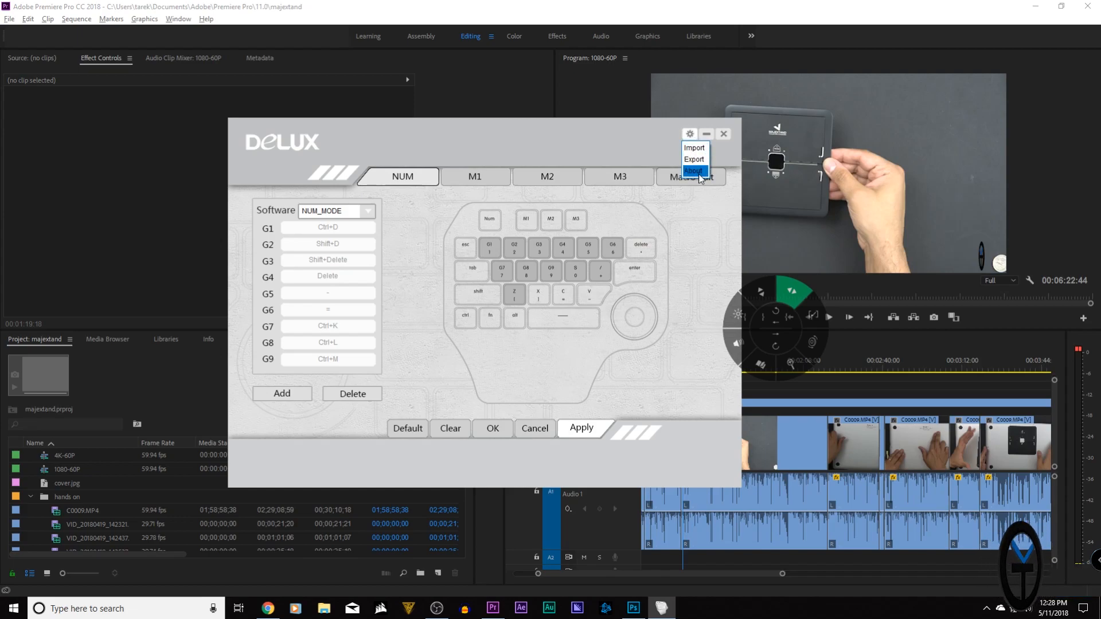